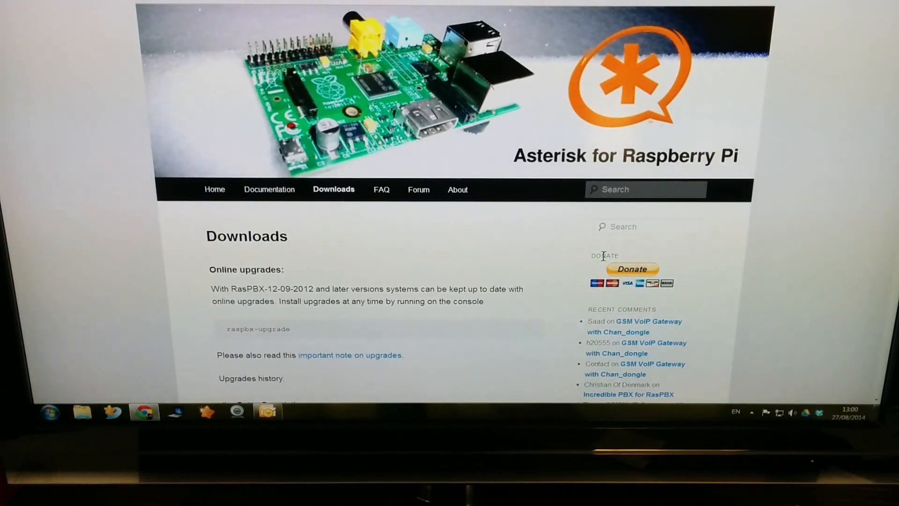
- Download the latest RasPBX image, raspbx-31-07-2014.zip, over HTTP and save it
{"action": "scroll", "scroll_direction": "down", "scroll_amount": 3}
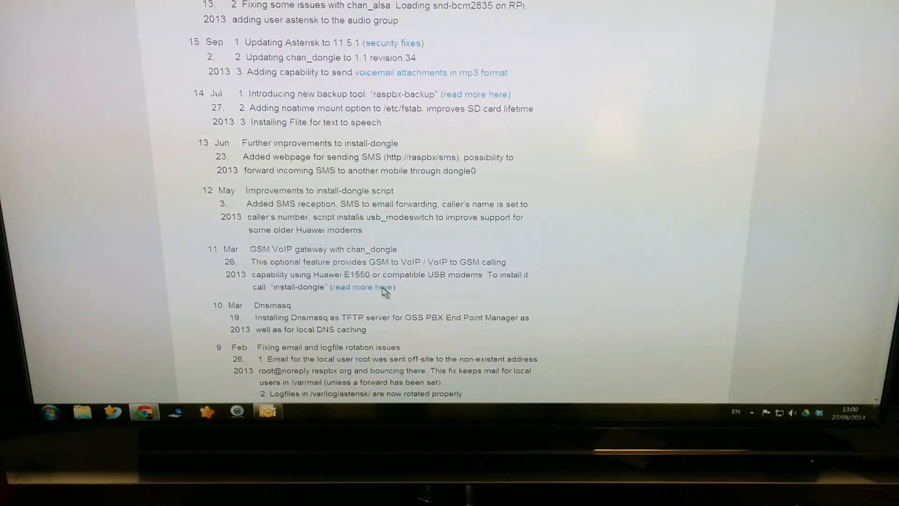
{"action": "scroll", "scroll_direction": "down", "scroll_amount": 3}
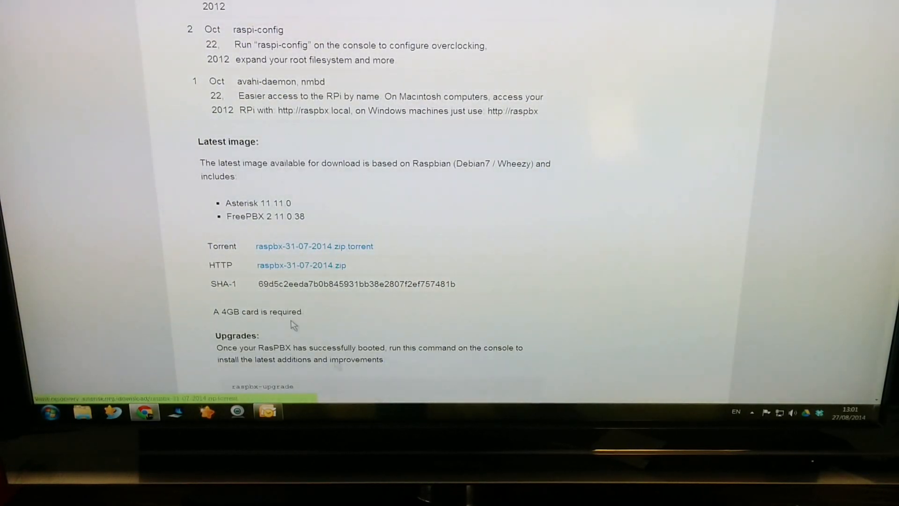
{"action": "left_click", "coordinate": [301, 265]}
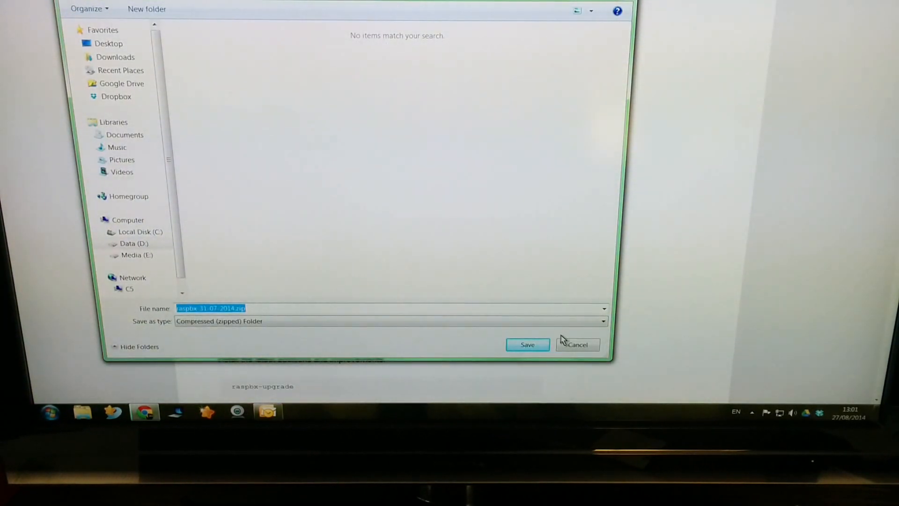
{"action": "left_click", "coordinate": [577, 344]}
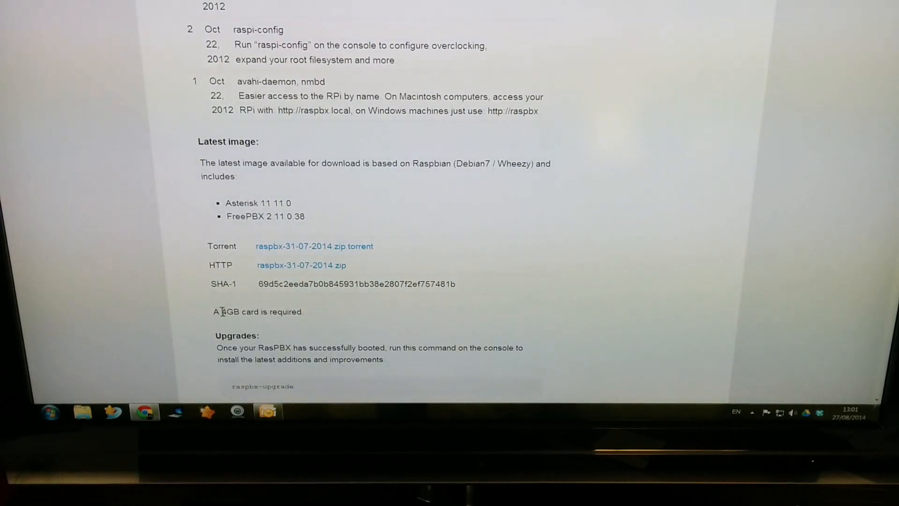
{"action": "left_click_drag", "start_coordinate": [224, 312], "coordinate": [302, 311]}
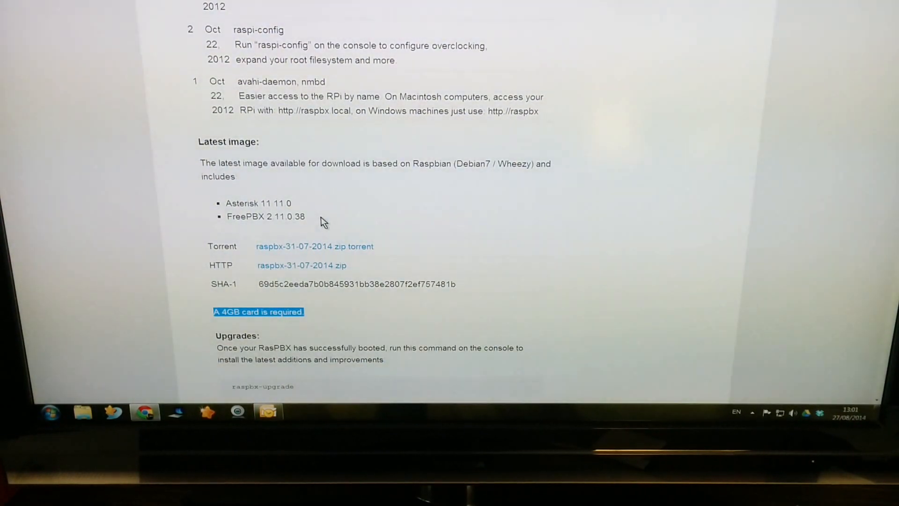
{"action": "left_click_drag", "start_coordinate": [197, 142], "coordinate": [306, 216]}
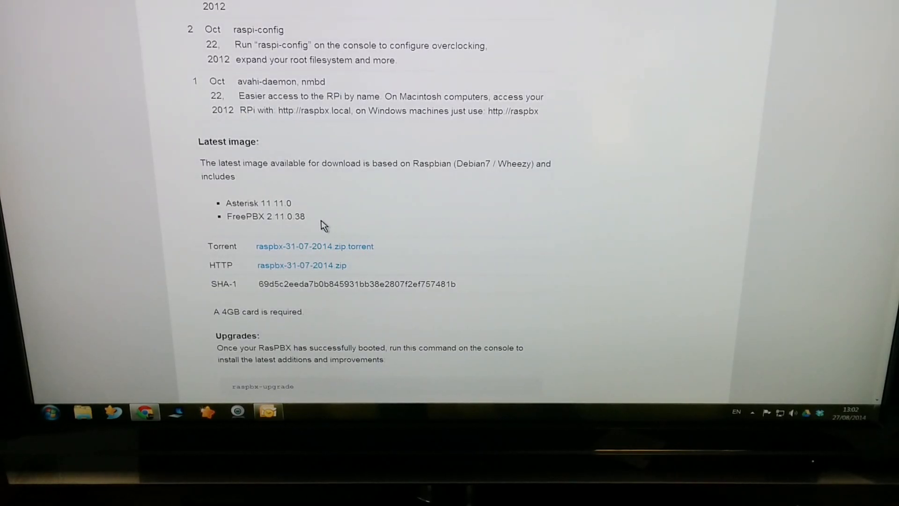
{"action": "mouse_move", "coordinate": [320, 217]}
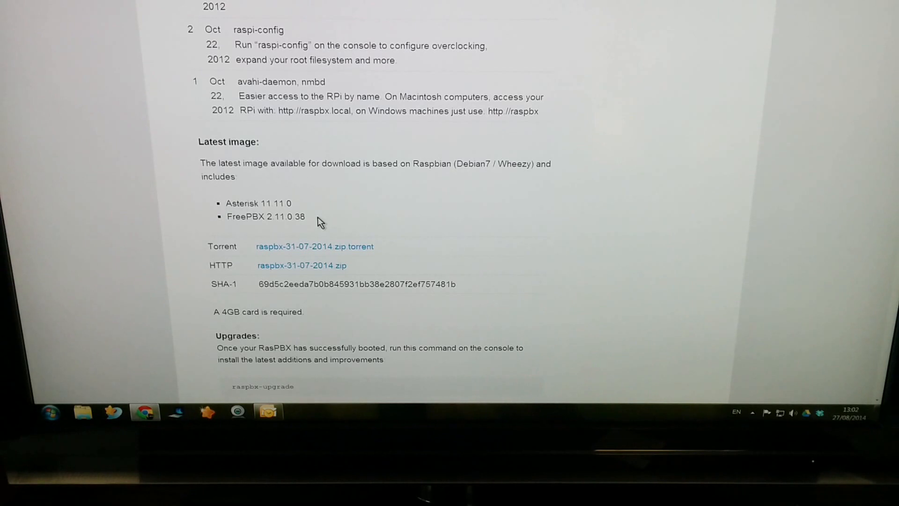
{"action": "mouse_move", "coordinate": [304, 280]}
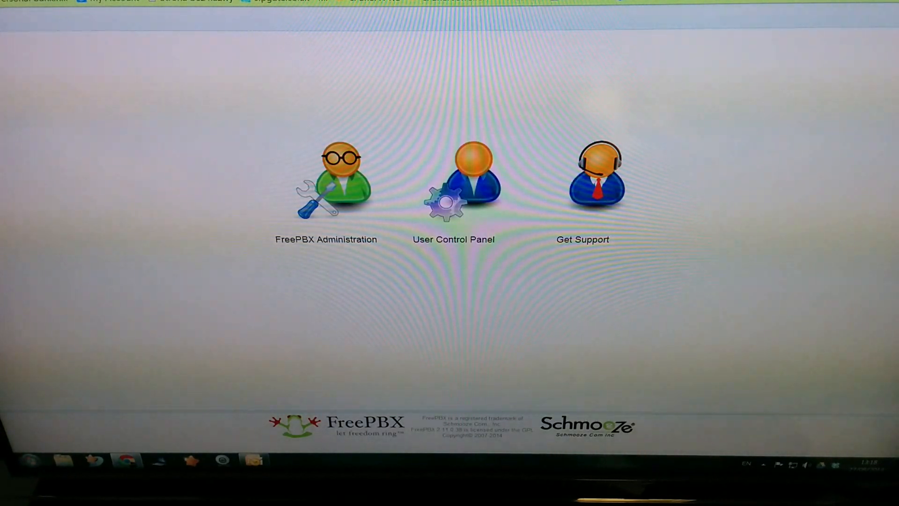
{"action": "mouse_move", "coordinate": [184, 126]}
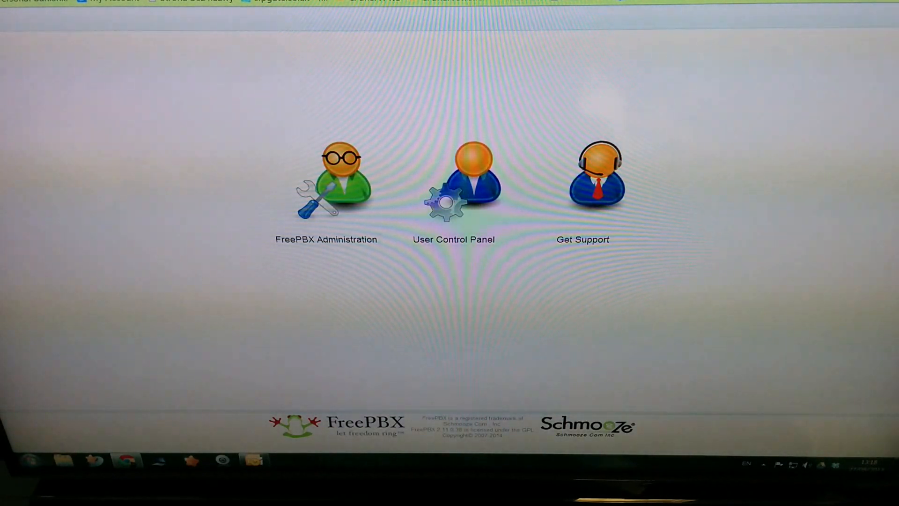
- Log in to the FreePBX User Control Panel as extension 202
{"action": "left_click", "coordinate": [453, 181]}
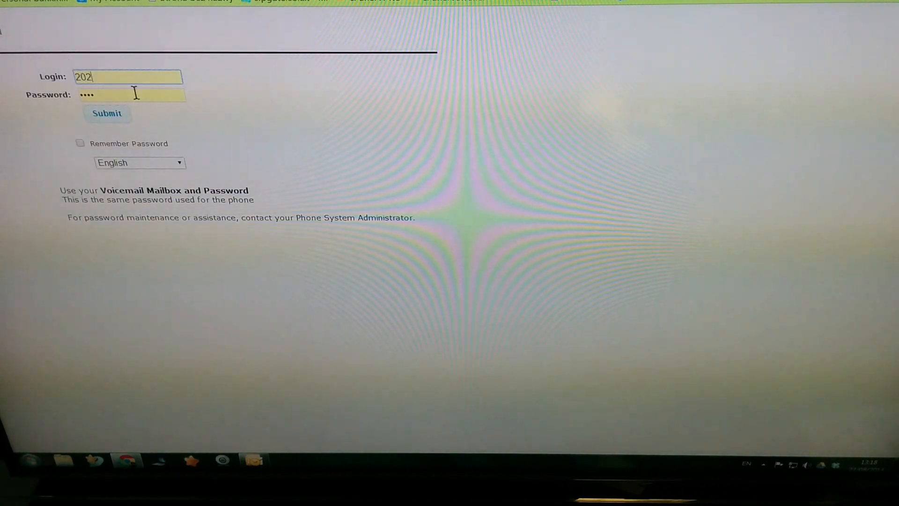
{"action": "left_click", "coordinate": [107, 113]}
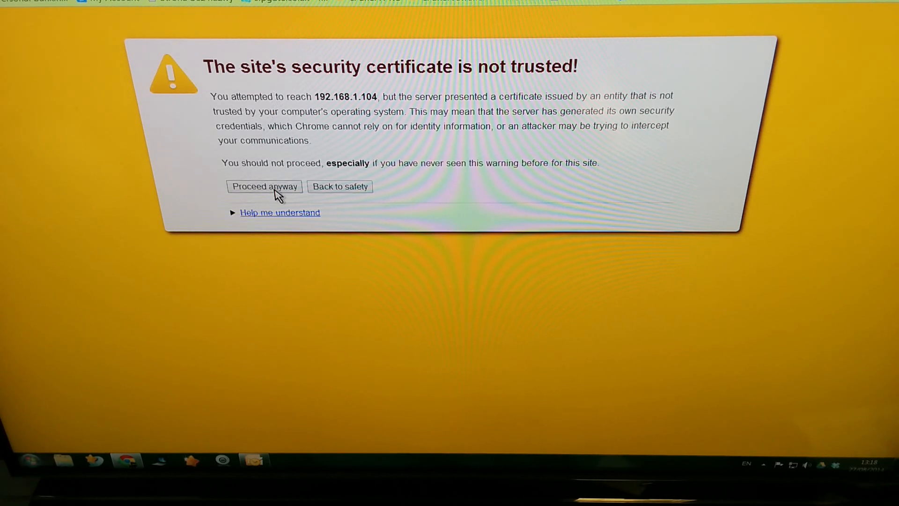
- Proceed past the 192.168.1.104 certificate warning and log in to Webmin as root
{"action": "left_click", "coordinate": [264, 187]}
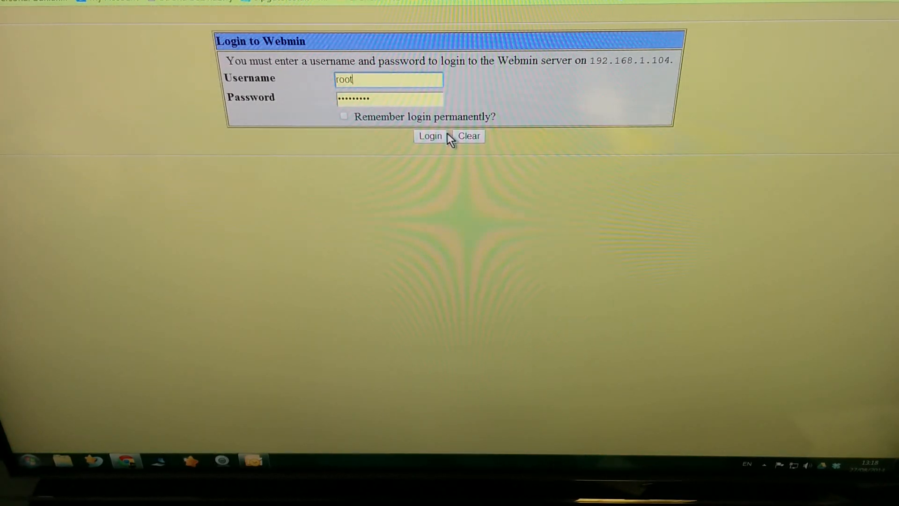
{"action": "left_click", "coordinate": [429, 135]}
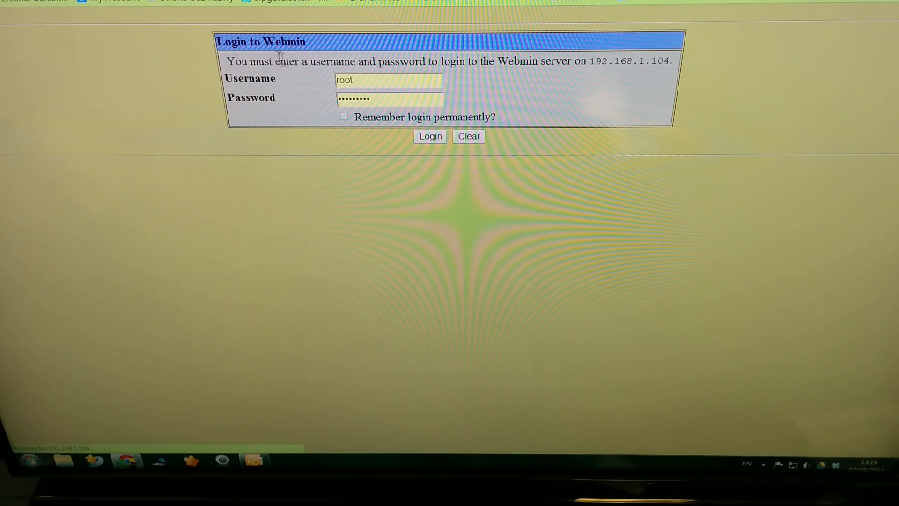
{"action": "left_click", "coordinate": [429, 136]}
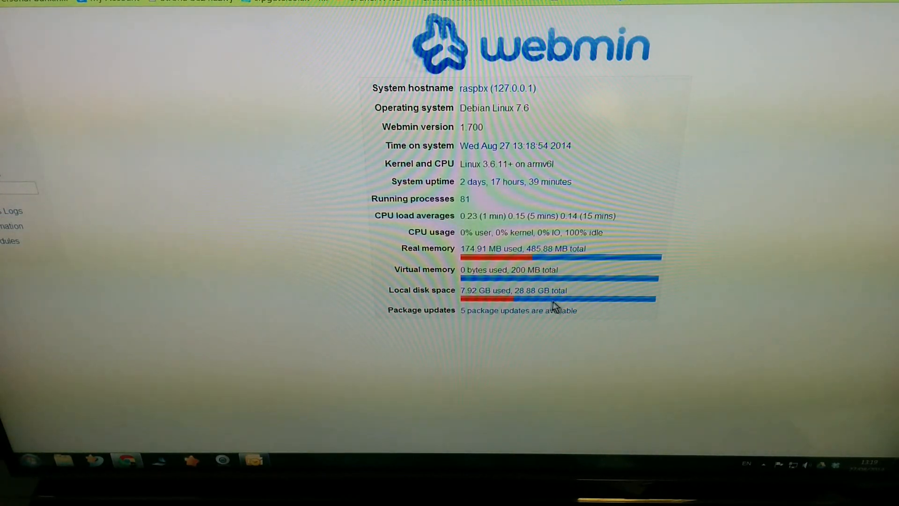
{"action": "mouse_move", "coordinate": [479, 245]}
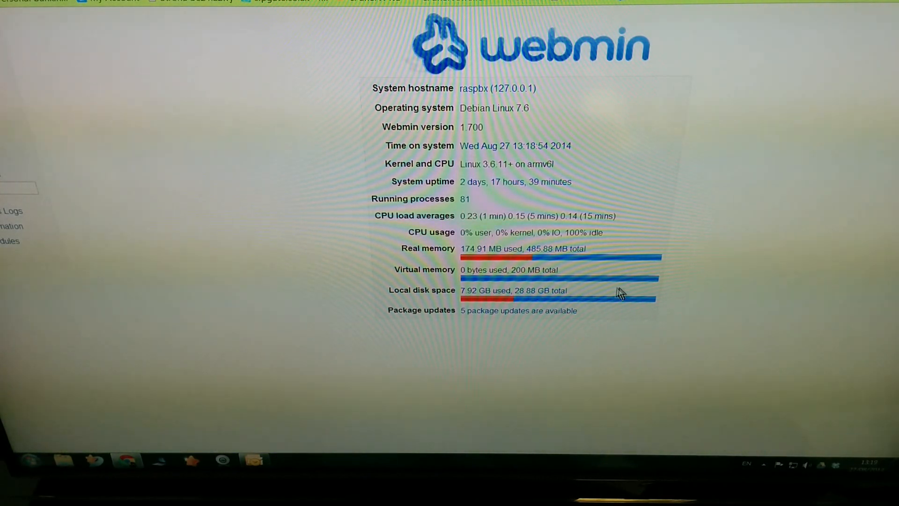
{"action": "mouse_move", "coordinate": [400, 238]}
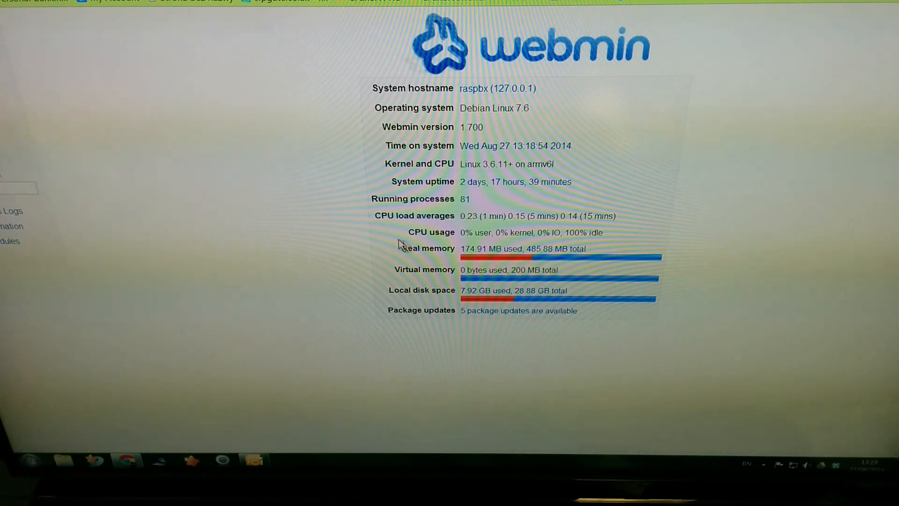
{"action": "mouse_move", "coordinate": [468, 330]}
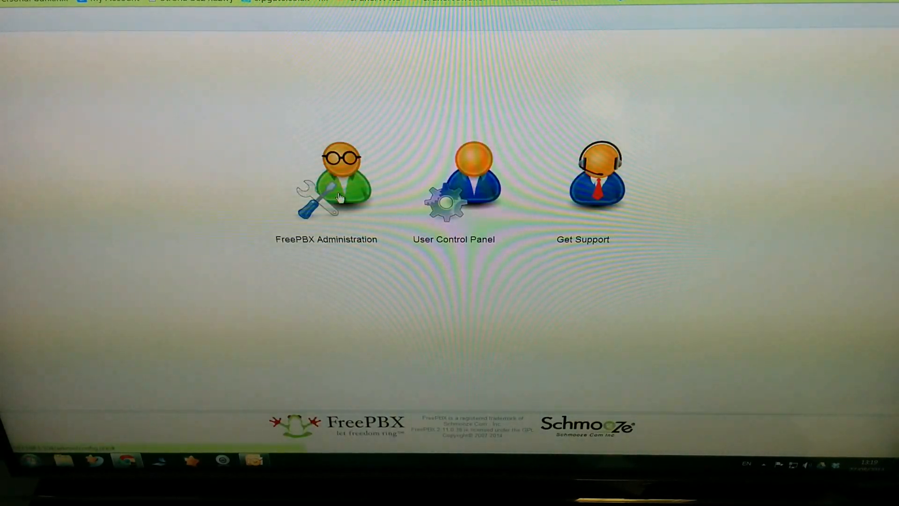
- Sign in to FreePBX administration as admin to reach the System Status dashboard
{"action": "left_click", "coordinate": [326, 181]}
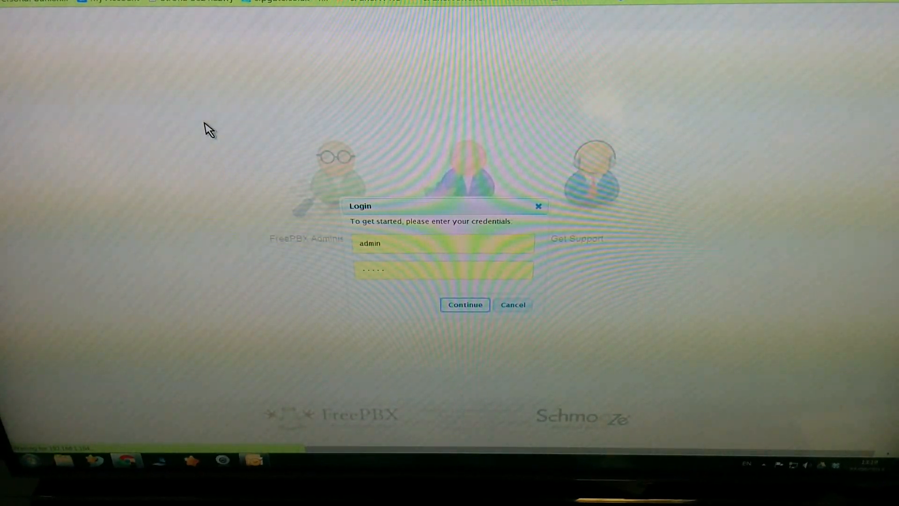
{"action": "left_click", "coordinate": [464, 304]}
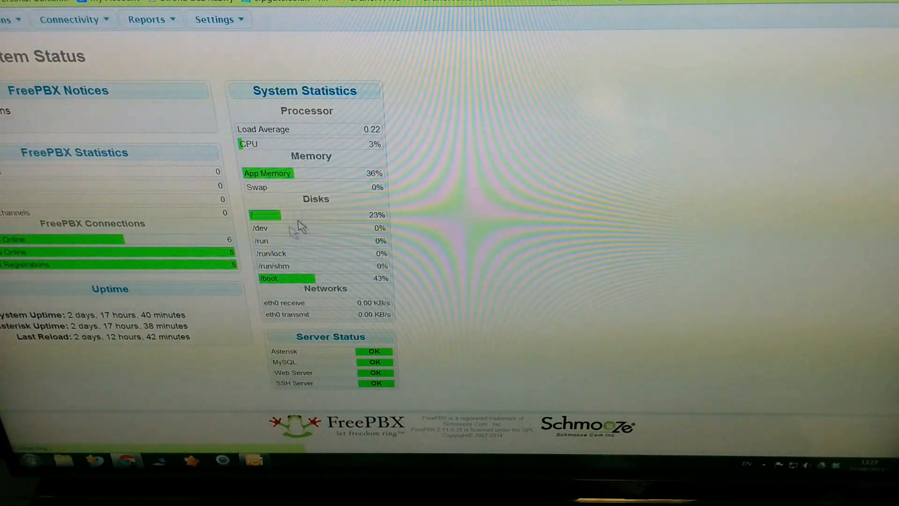
{"action": "mouse_move", "coordinate": [234, 275]}
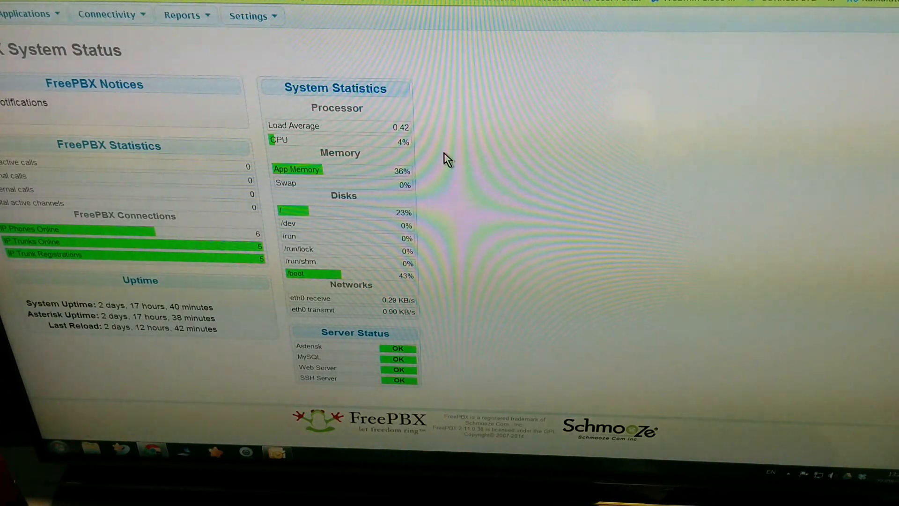
{"action": "mouse_move", "coordinate": [418, 157]}
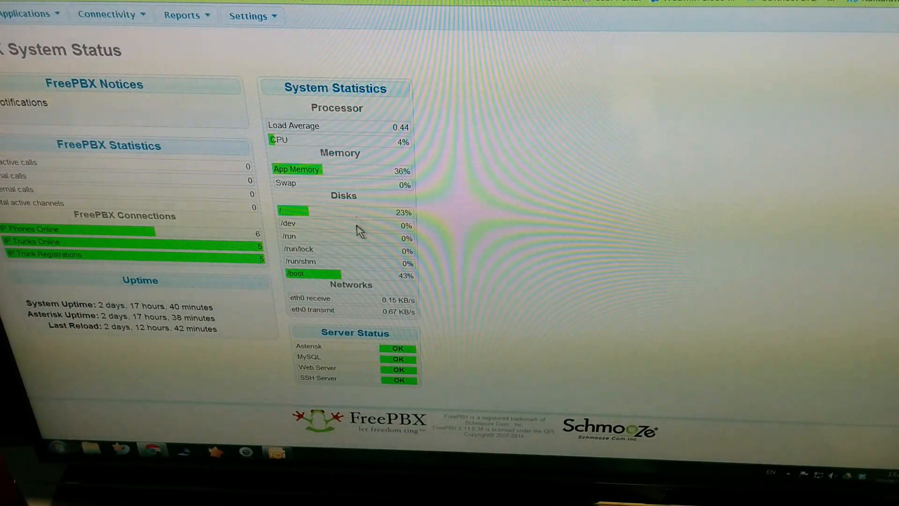
{"action": "mouse_move", "coordinate": [387, 183]}
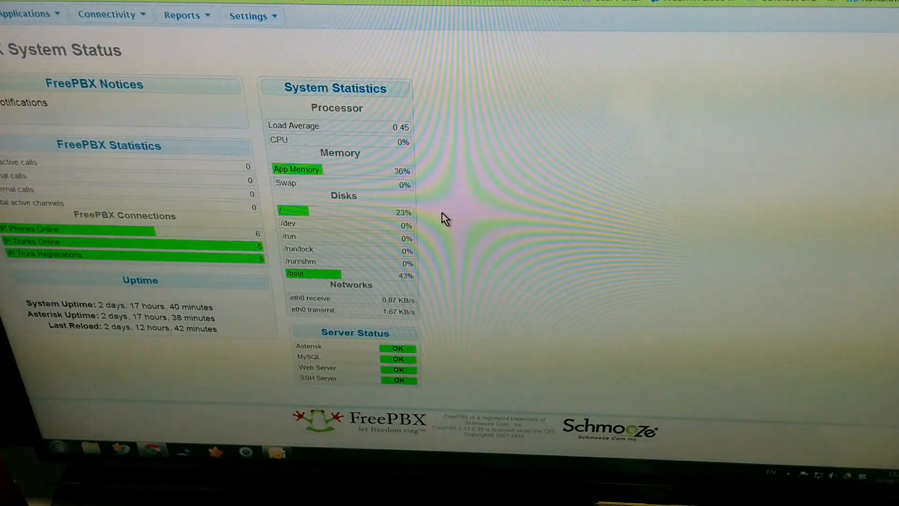
{"action": "mouse_move", "coordinate": [301, 140]}
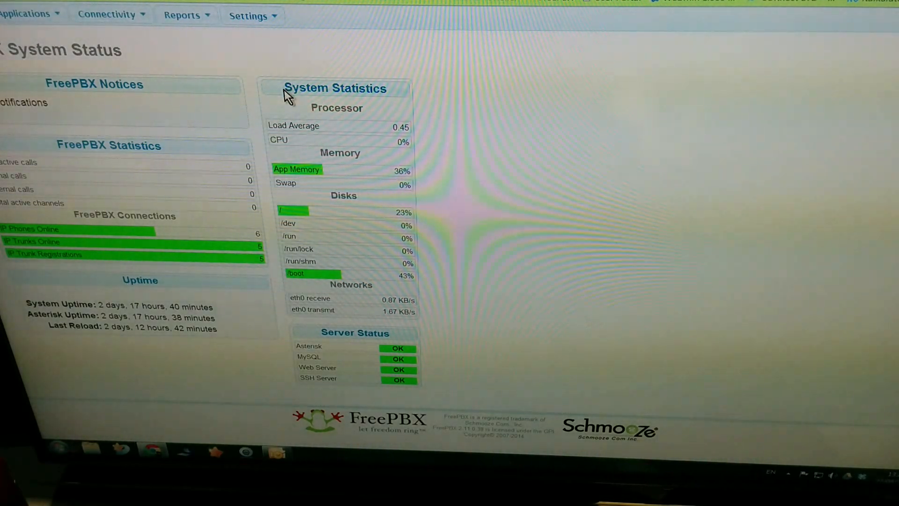
{"action": "mouse_move", "coordinate": [337, 89]}
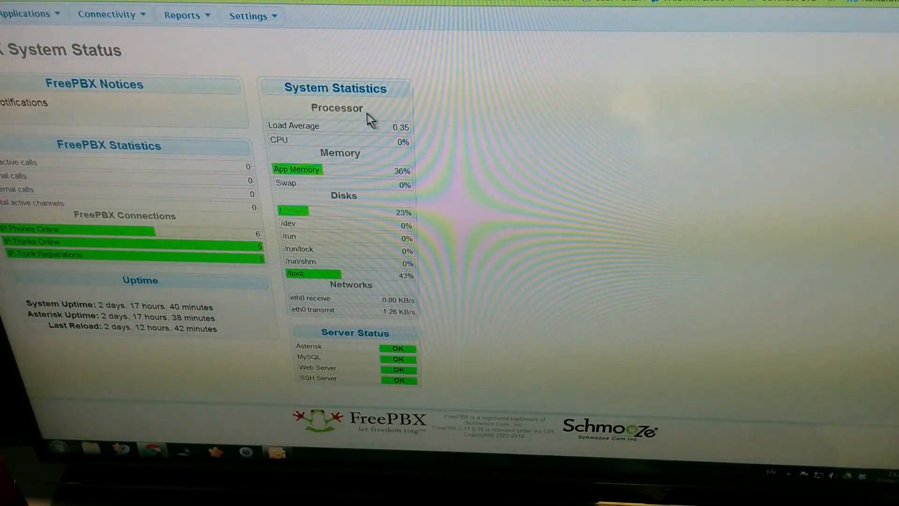
{"action": "double_click", "coordinate": [336, 107]}
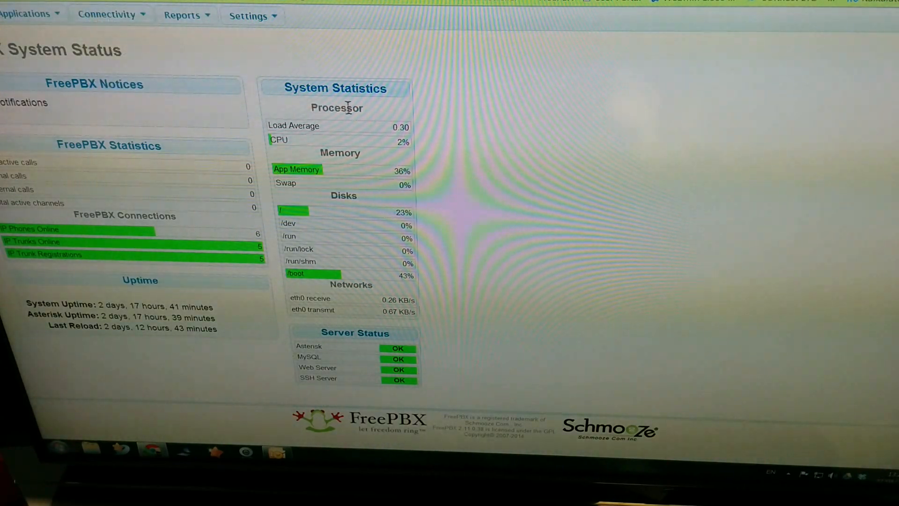
{"action": "mouse_move", "coordinate": [370, 109]}
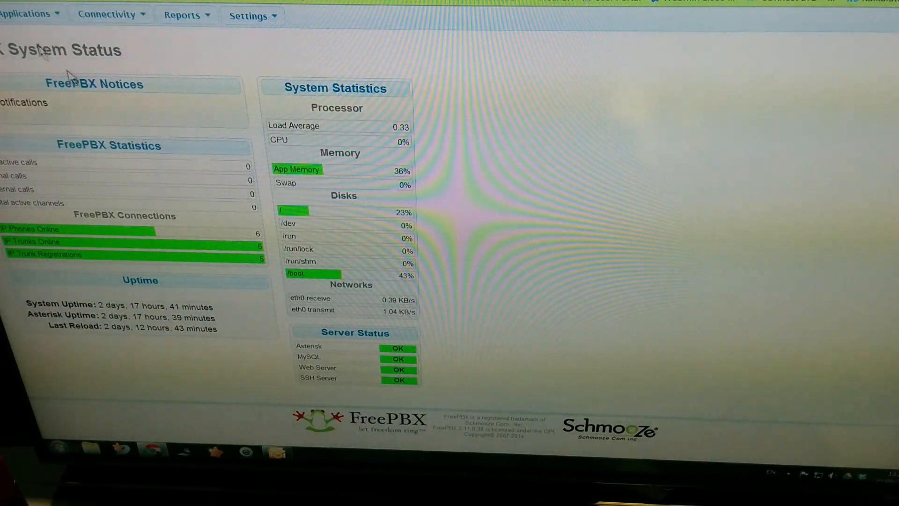
{"action": "mouse_move", "coordinate": [461, 126]}
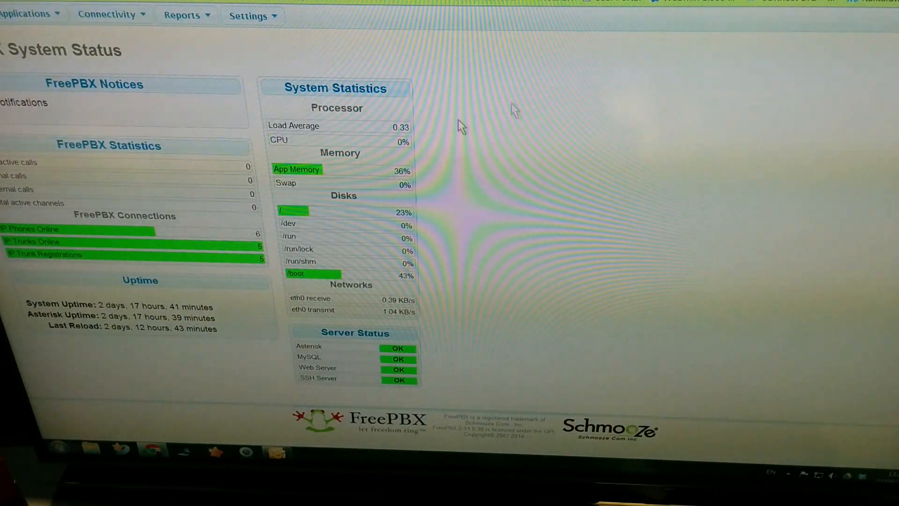
{"action": "mouse_move", "coordinate": [412, 75]}
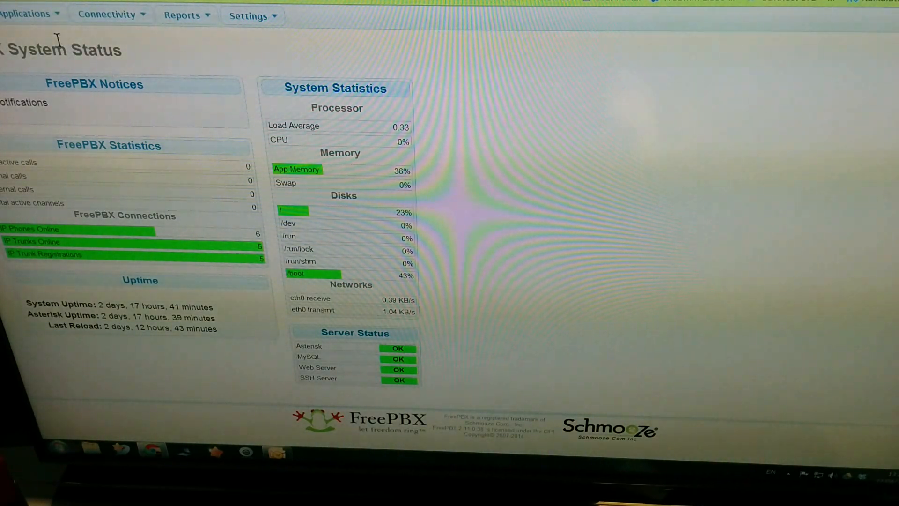
- Review the System Statistics, FreePBX Statistics, Uptime and Server Status panels, then return to Webmin
{"action": "left_click", "coordinate": [27, 13]}
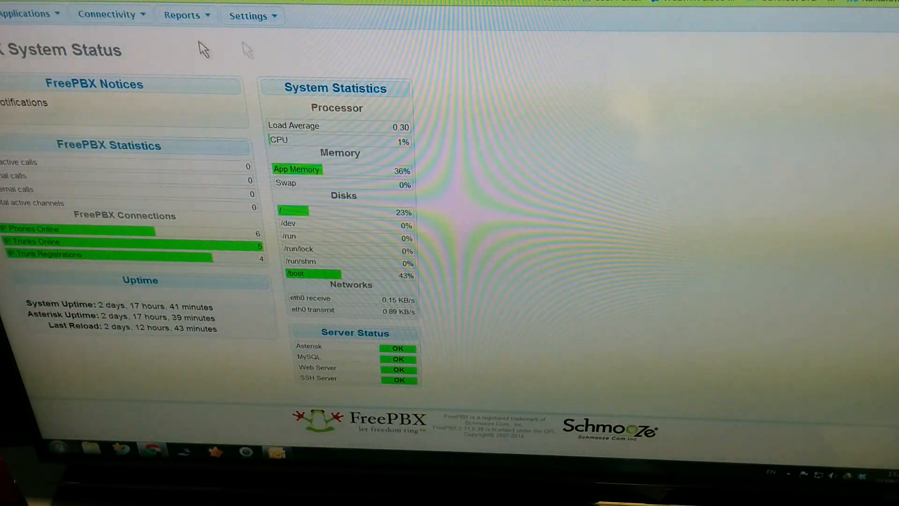
{"action": "mouse_move", "coordinate": [444, 172]}
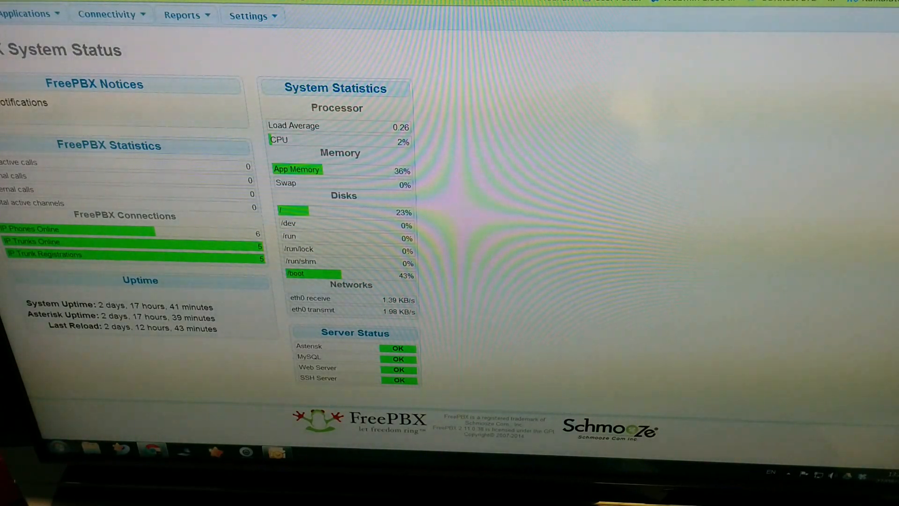
{"action": "double_click", "coordinate": [96, 51]}
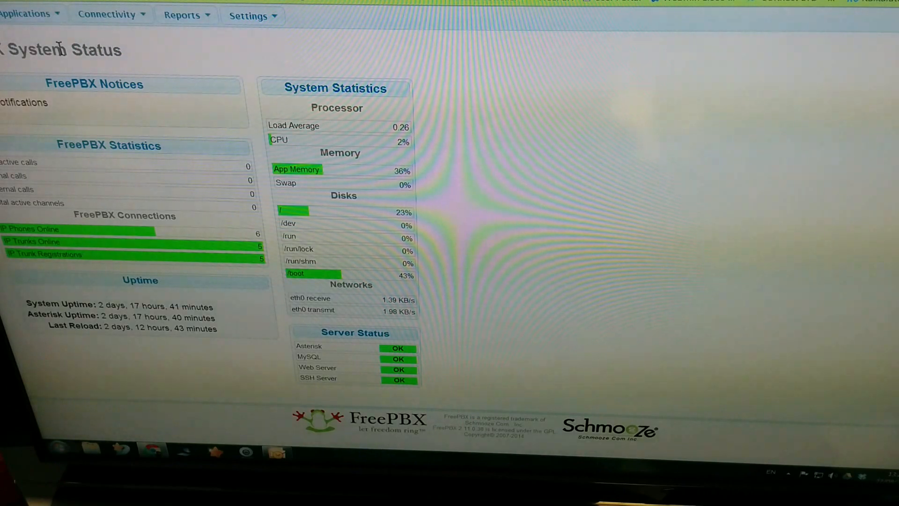
{"action": "double_click", "coordinate": [38, 50]}
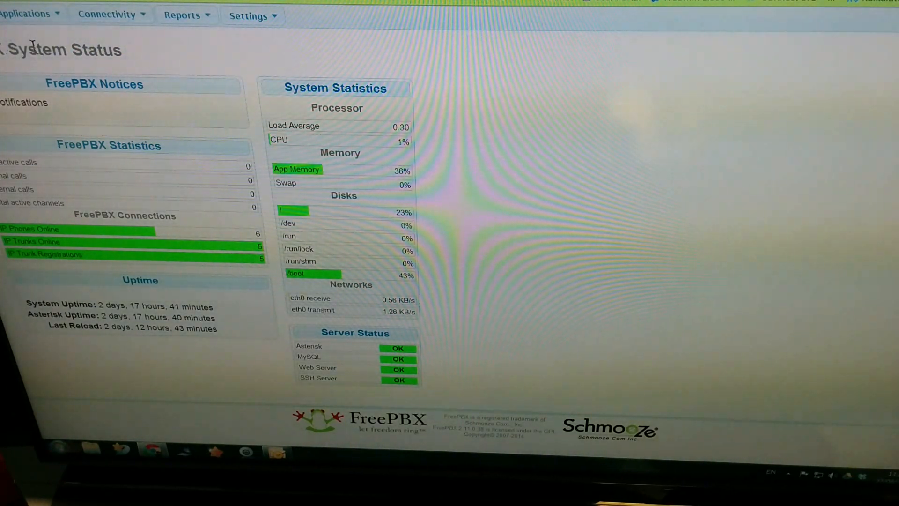
{"action": "double_click", "coordinate": [96, 50]}
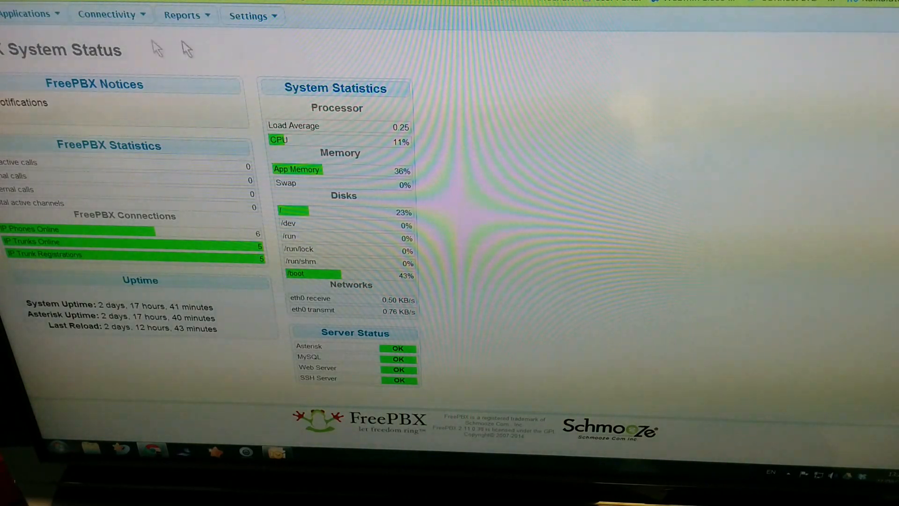
{"action": "mouse_move", "coordinate": [97, 72]}
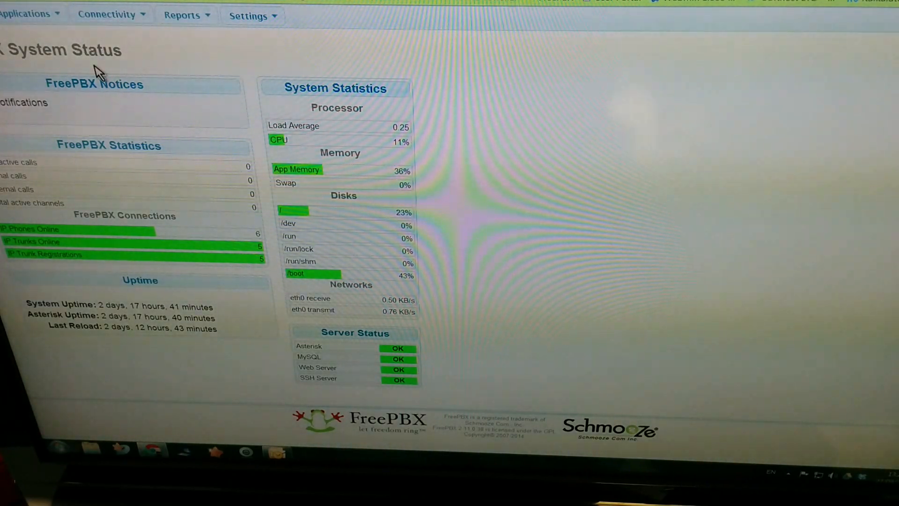
{"action": "mouse_move", "coordinate": [395, 13]}
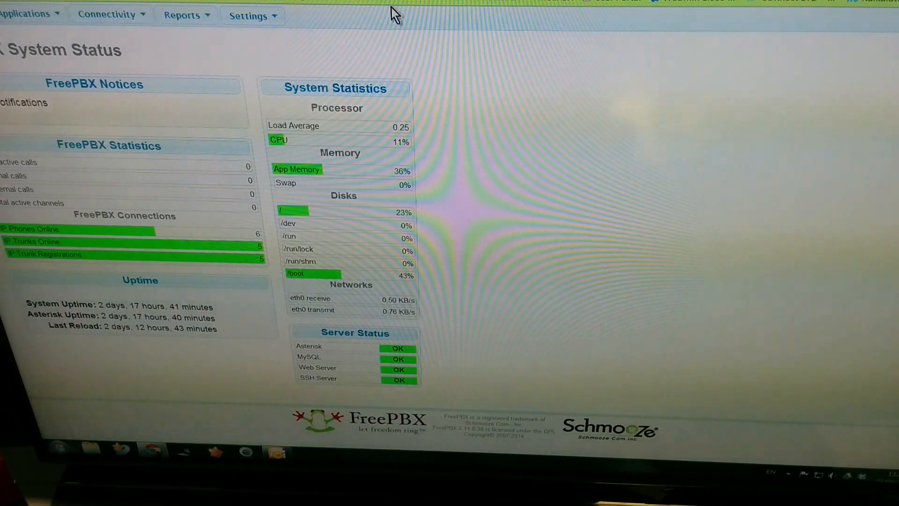
{"action": "left_click", "coordinate": [248, 15]}
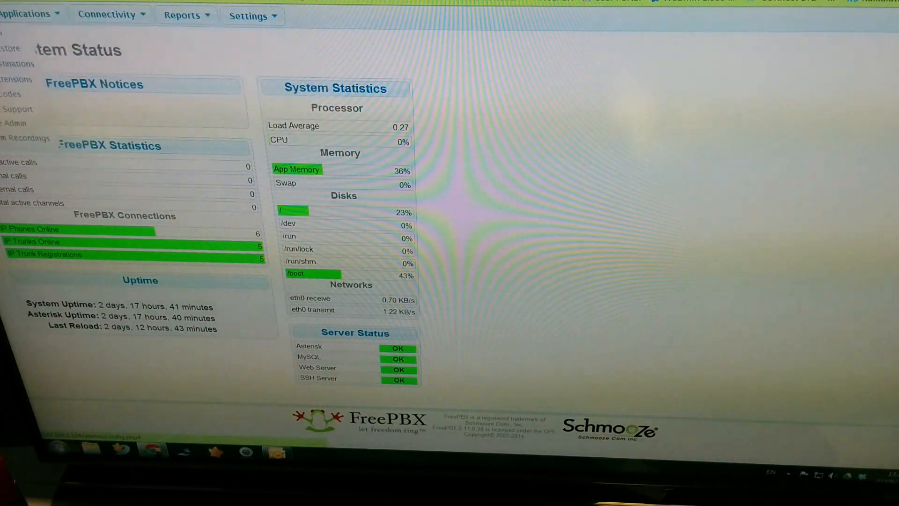
{"action": "left_click", "coordinate": [182, 16]}
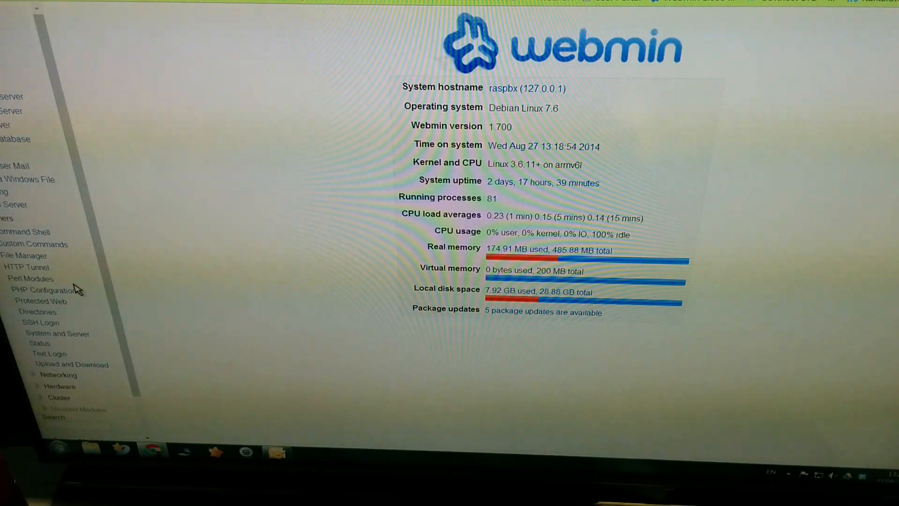
{"action": "mouse_move", "coordinate": [143, 287]}
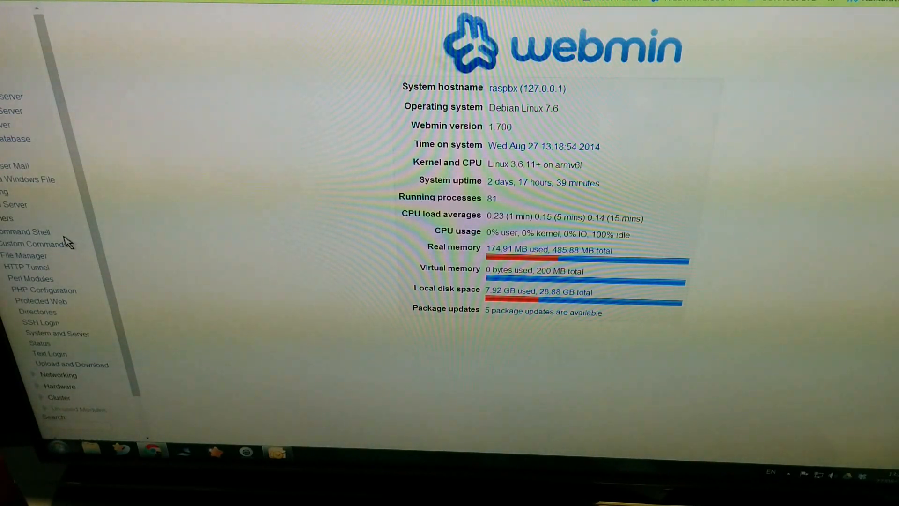
{"action": "mouse_move", "coordinate": [145, 371]}
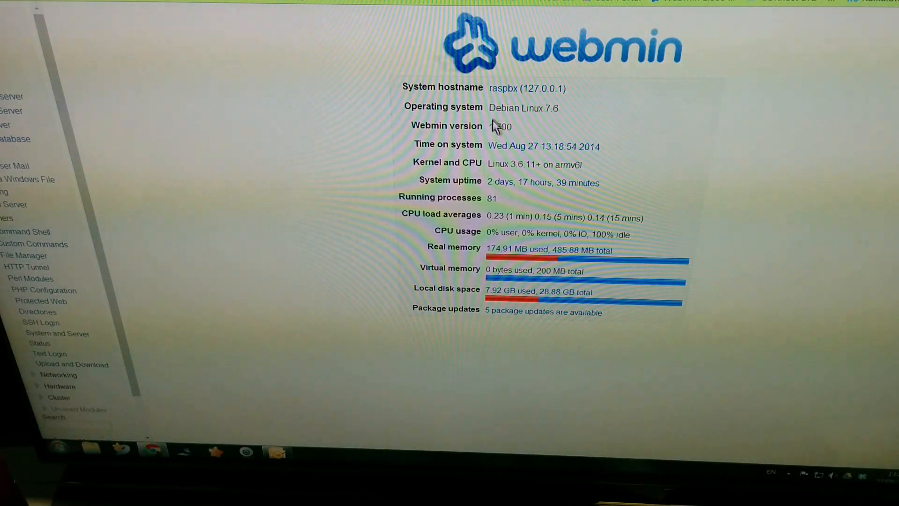
{"action": "mouse_move", "coordinate": [378, 112]}
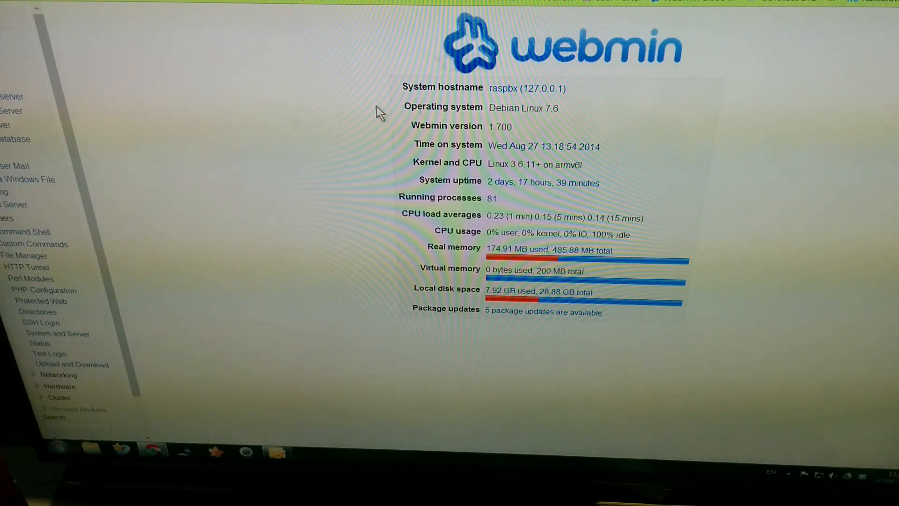